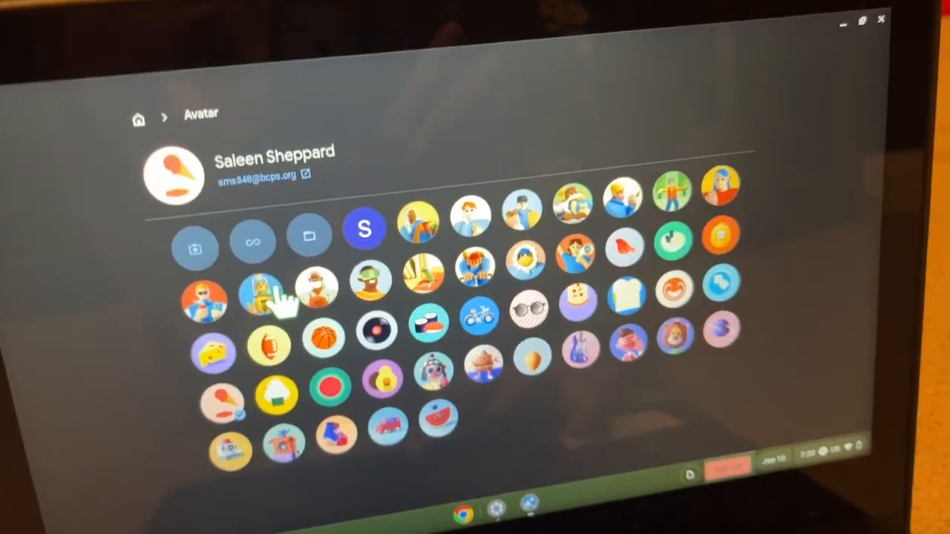
Step: Change the account picture to a built-in avatar, then switch to another built-in one
{"action": "left_click", "coordinate": [259, 295]}
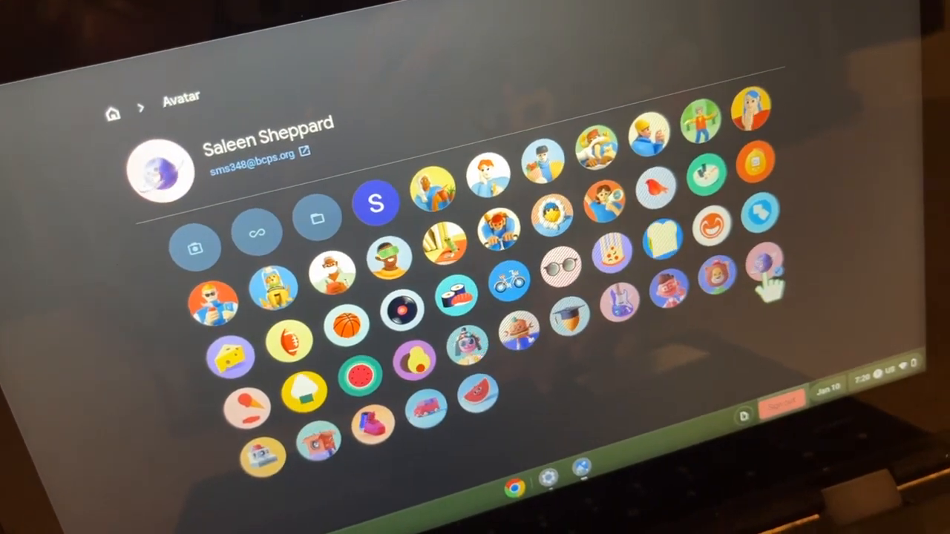
{"action": "left_click", "coordinate": [190, 246]}
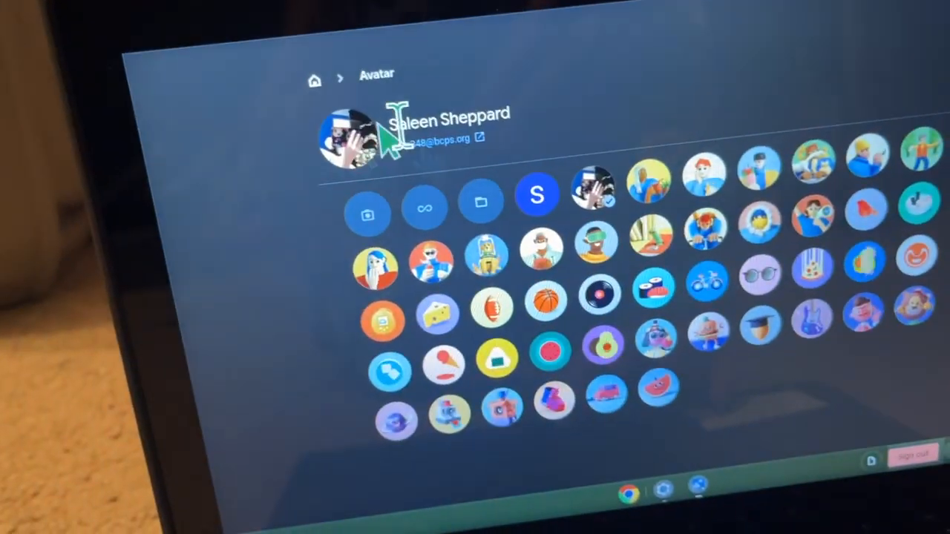
Step: Choose the camera/photo option at the start of the avatar grid
{"action": "left_click", "coordinate": [424, 206]}
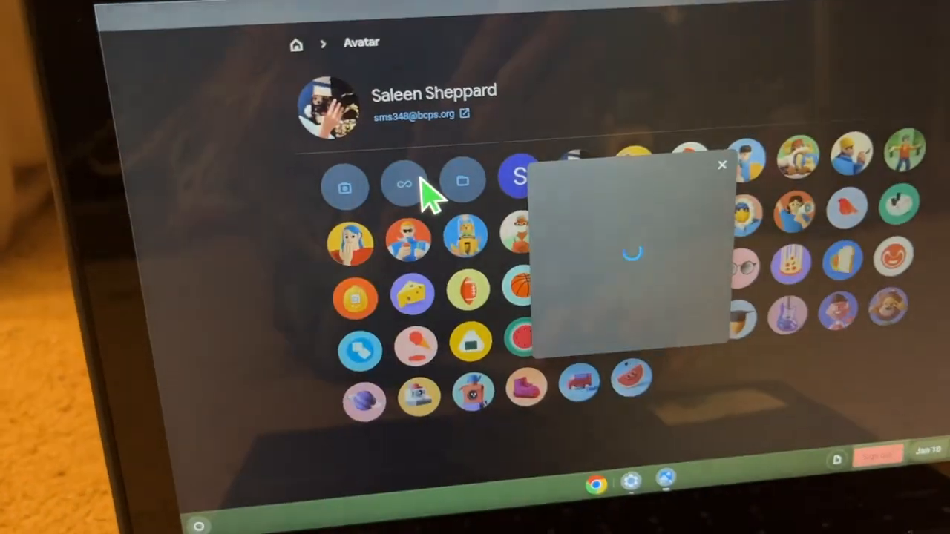